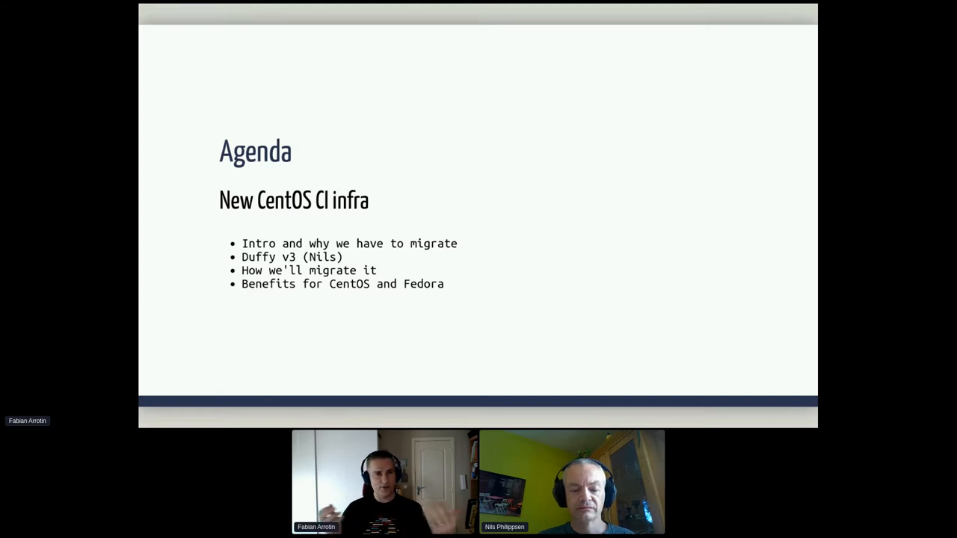
# - Advance to the 'Why we have to migrate' slide noting Duffy v2 is written in Python 2
pyautogui.press('right')
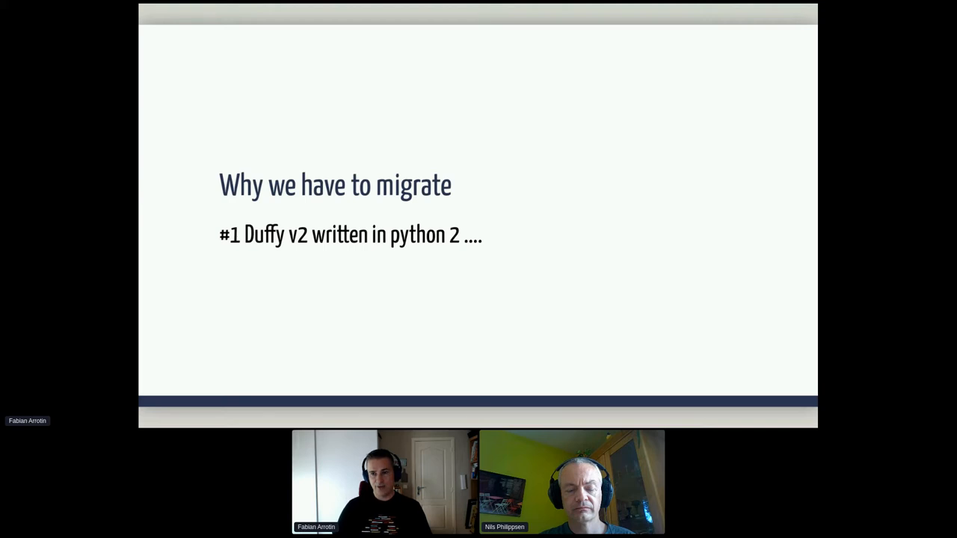
# - Advance to the '#2 Seamicro hardware out-of-warranty' slide with its usage-count query
pyautogui.press('Right')
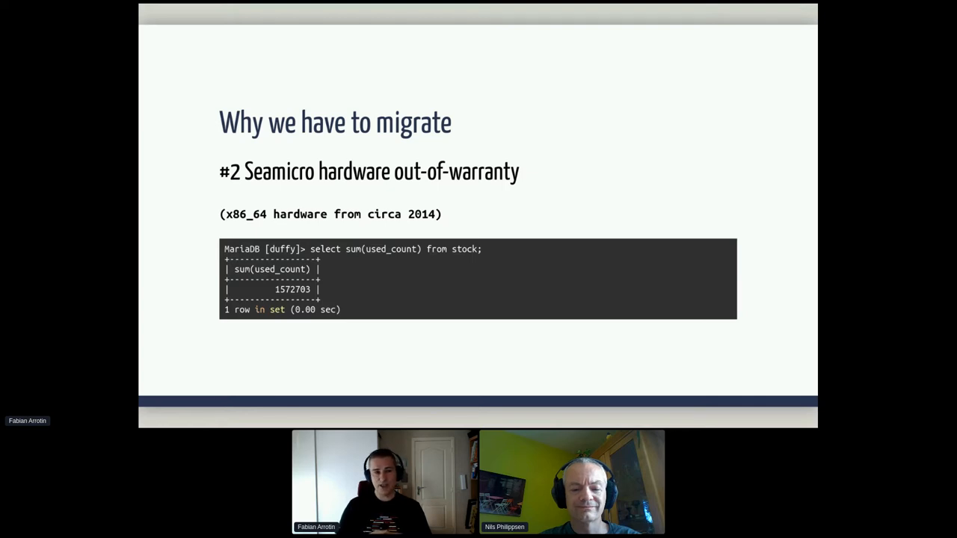
# - Advance to the 'What we'll migrate' slide listing Duffy ephemeral x86 and aarch64 test machines
pyautogui.press('Right')
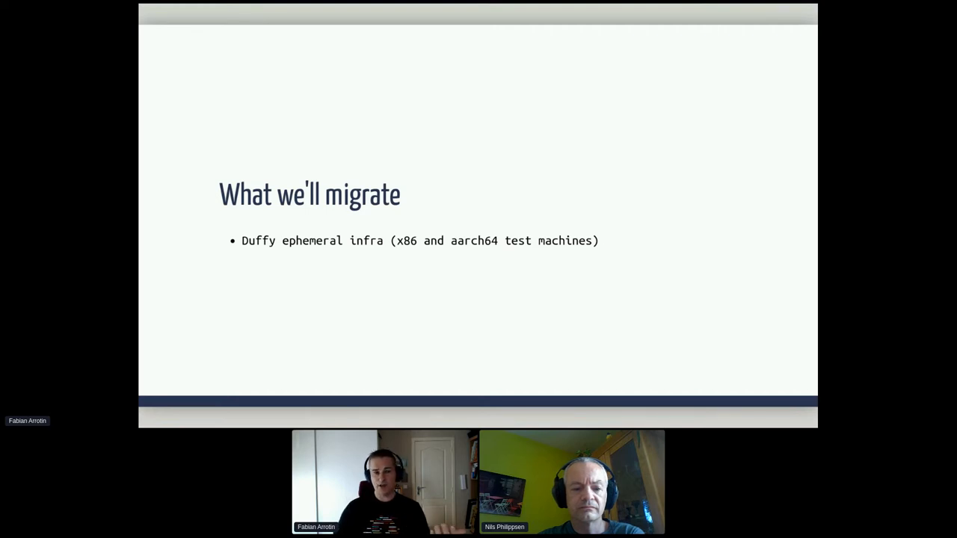
# - Reveal the second bullet: Duffy ephemeral ppc64le nodes still on premises
pyautogui.press('Right')
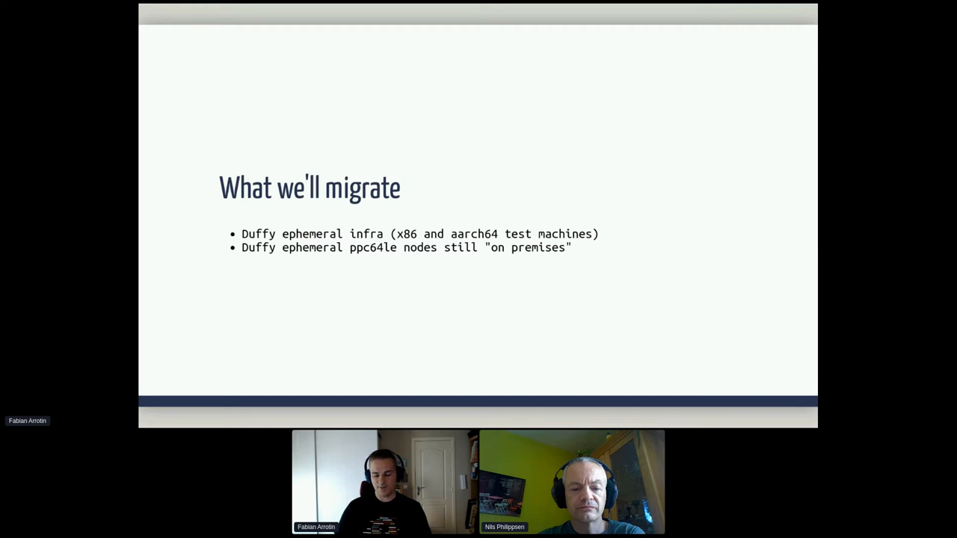
# - Reveal the Artifacts storage (artifacts.ci.centos.org) and OpenShift (ocp.ci.centos.org) bullets
pyautogui.press('Right')
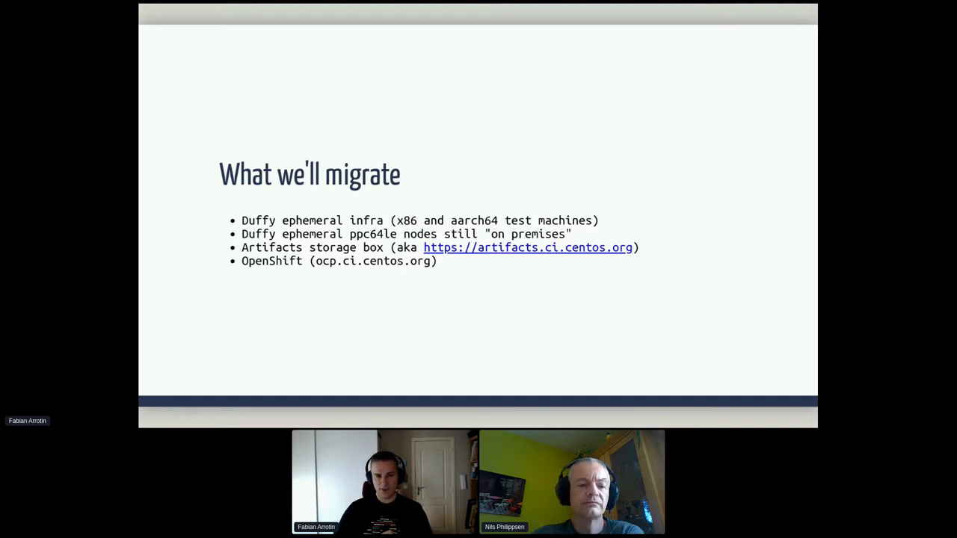
# - Advance to the 'Duffy v3 – What's new? Technically, Everything' slide
pyautogui.press('Right')
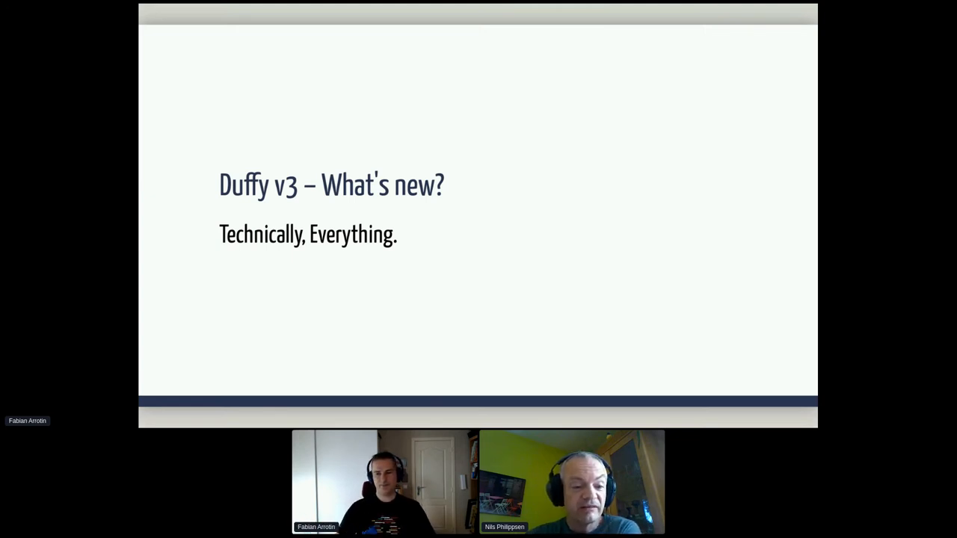
# - Advance to the 'Duffy v3 New Features' slide listing multi-node requests, REST API and metaclient
pyautogui.press('Right')
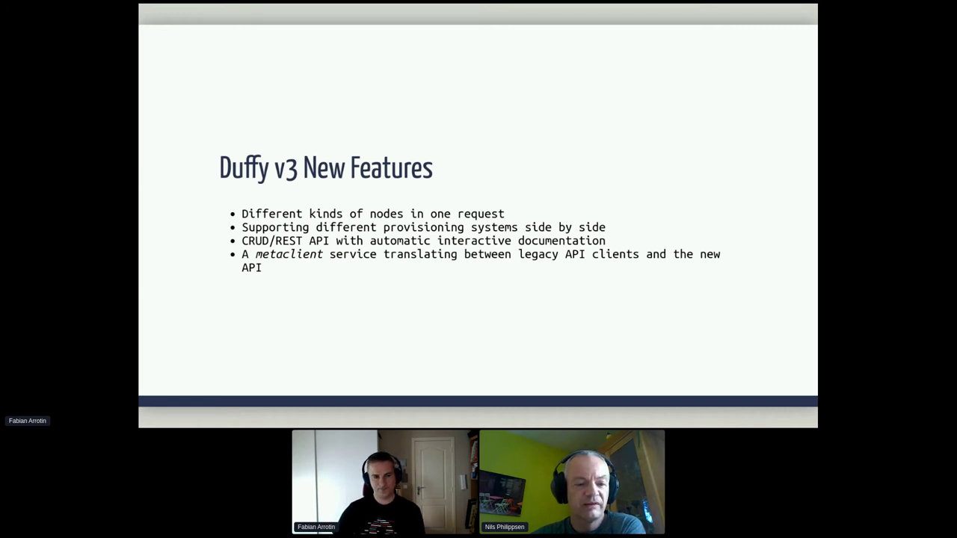
# - Show the pools concept slide, then the 'Duffy v3 Session Walkthrough' with request-session and retire-session commands
pyautogui.press('Right')
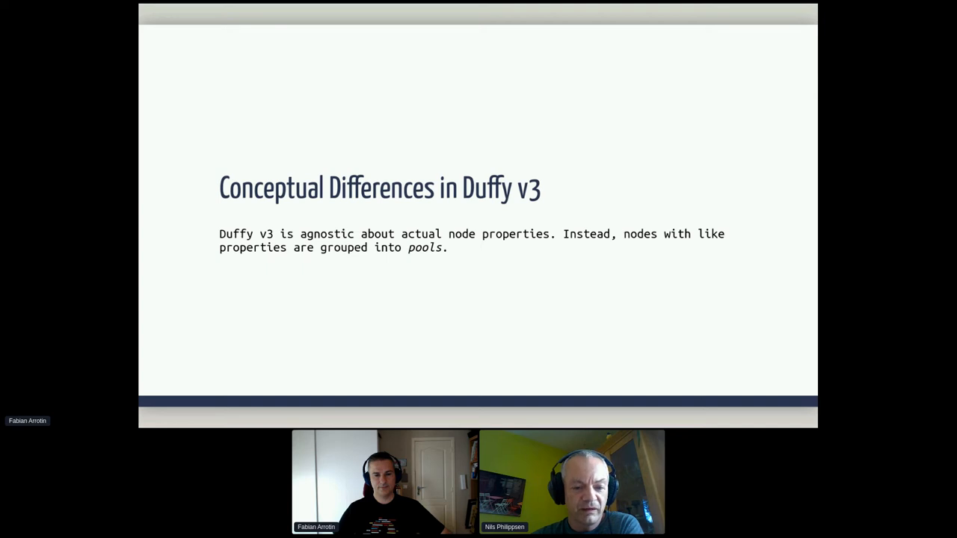
pyautogui.press('Right')
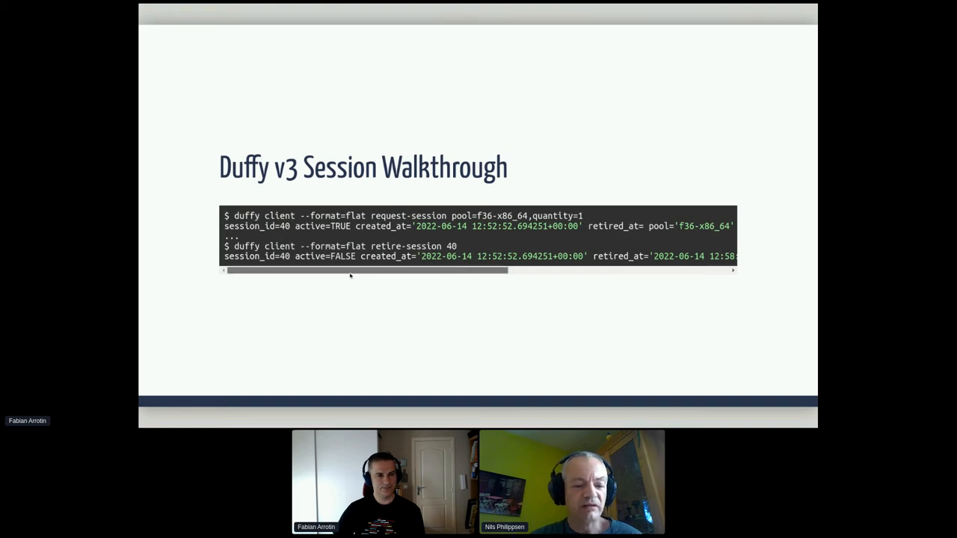
# - Scroll the session-output code block sideways to show the hidden ends of its long lines
pyautogui.moveTo(367, 271); pyautogui.dragTo(516, 271)
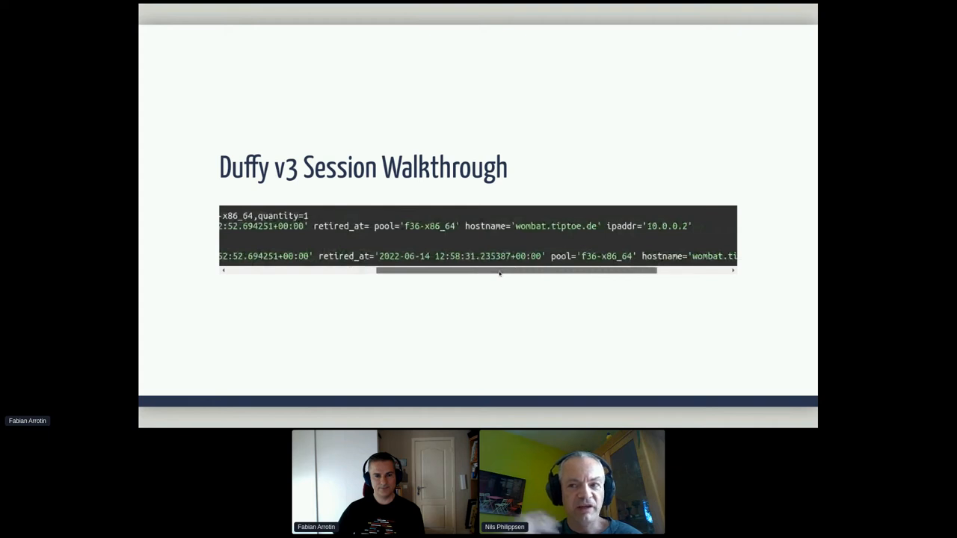
pyautogui.moveTo(516, 270); pyautogui.dragTo(479, 271)
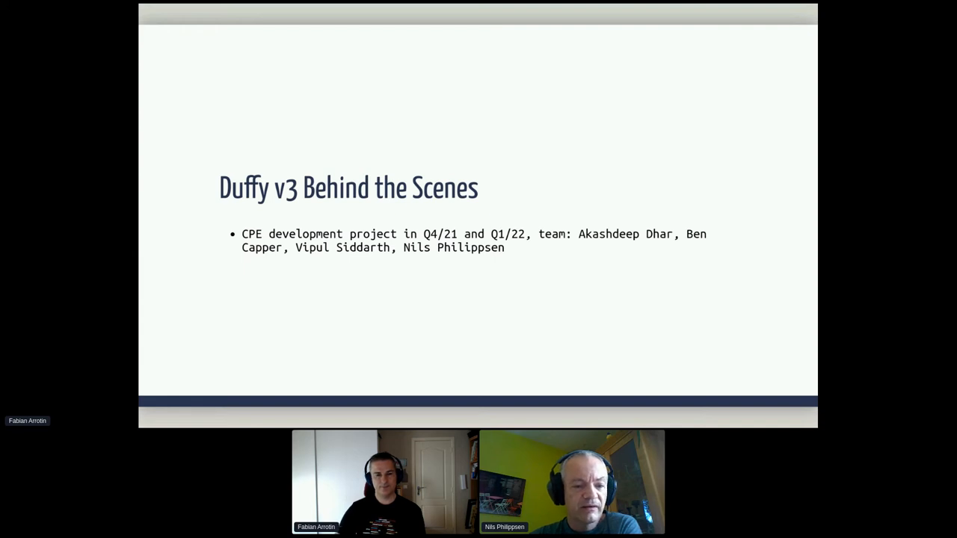
# - Reveal the dependency stack, fully tested code base and PyPI installation bullets on 'Behind the Scenes'
pyautogui.press('right')
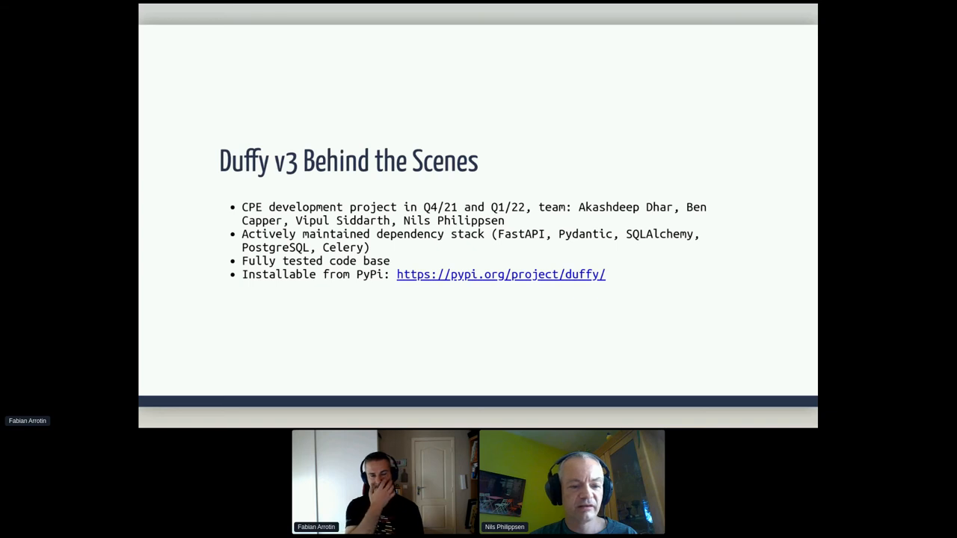
# - Reveal the code repository bullet linking to github.com/CentOS/duffy
pyautogui.press('Right')
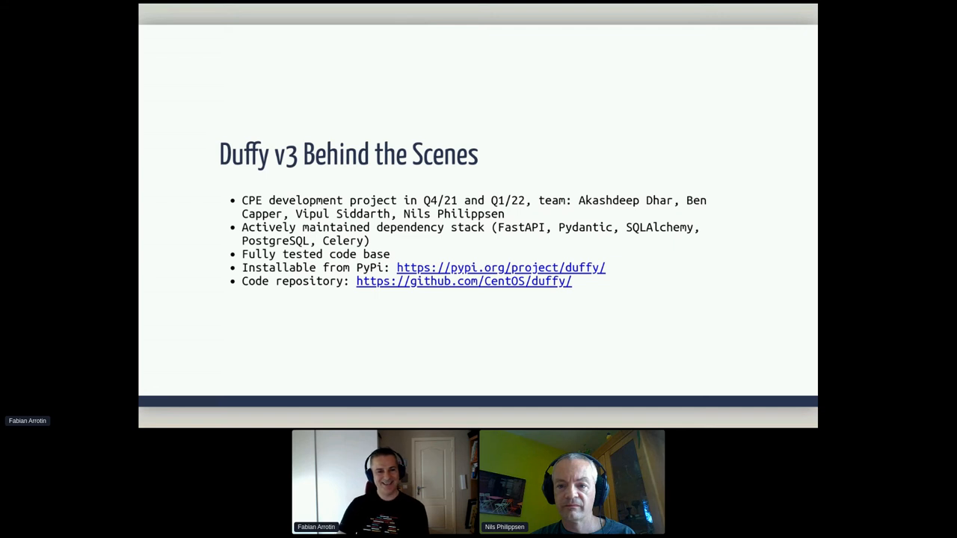
# - Advance to the 'How we'll migrate' slide showing Phase 1, deploying Duffy V3 in August 2022
pyautogui.press('Right')
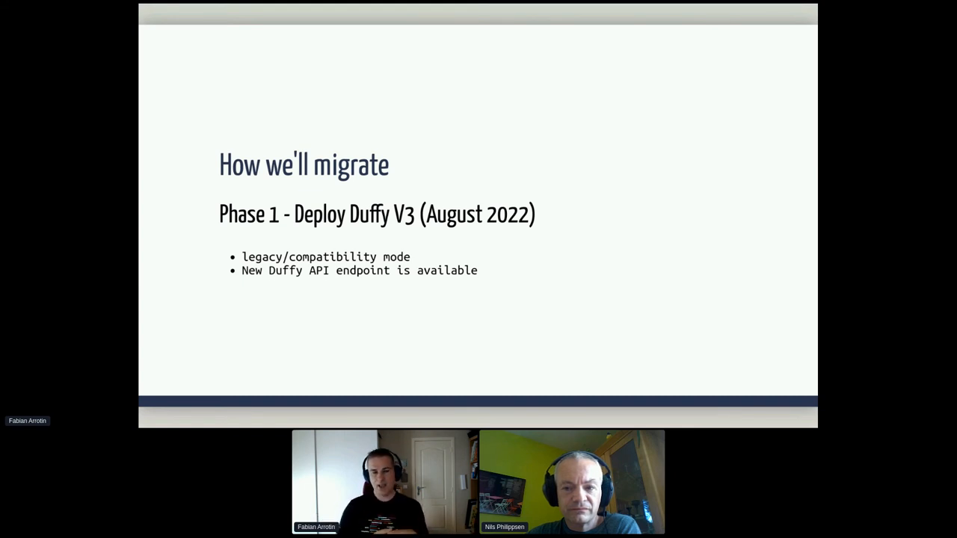
# - Reveal Phase 2, Hybrid Cloud (October 2022), then advance to the OpenShift investigation slide
pyautogui.press('Right')
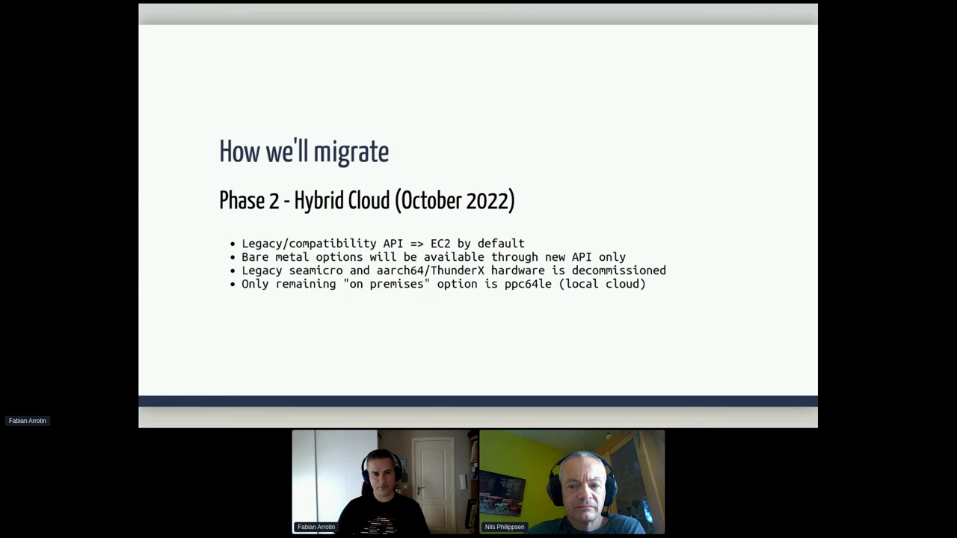
pyautogui.press('Right')
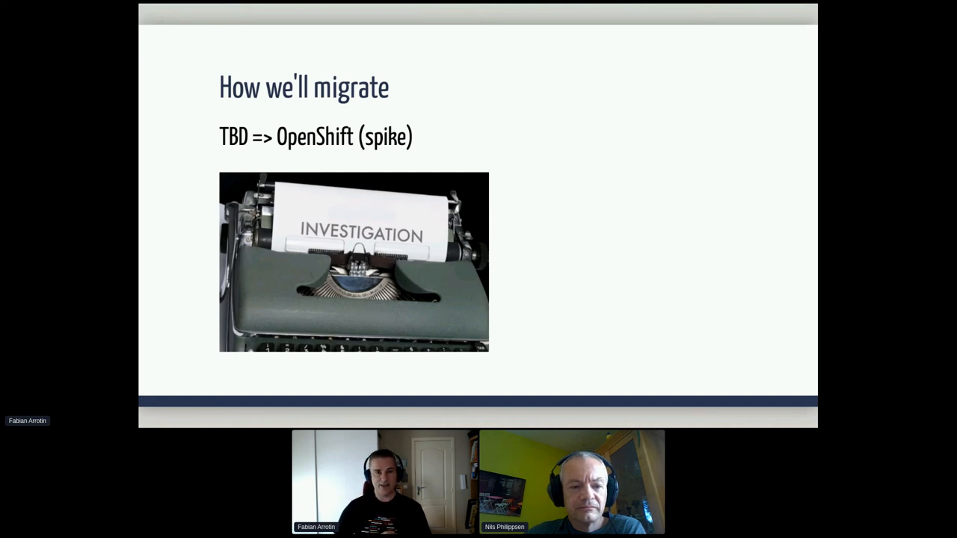
# - Advance past the OpenShift spike slide to the closing Q&A slide
pyautogui.press('Right')
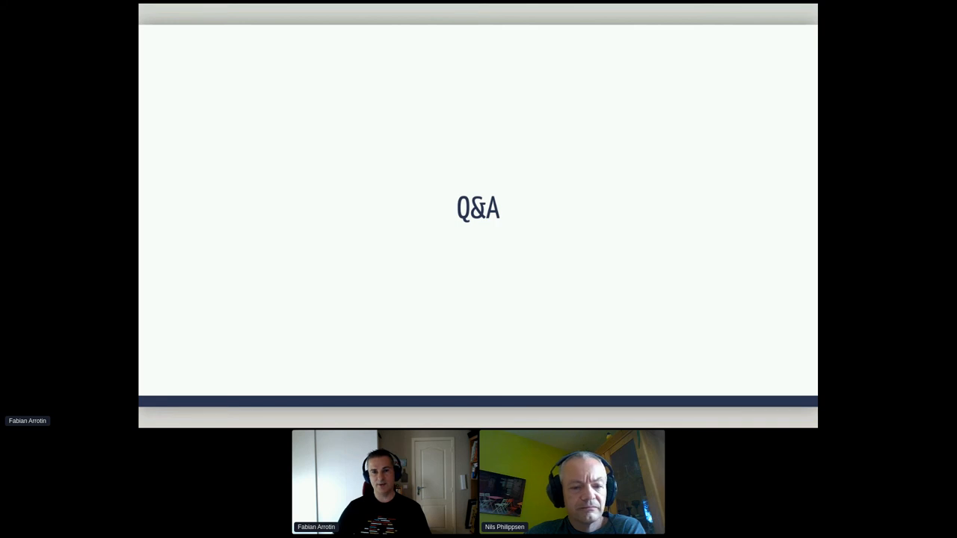